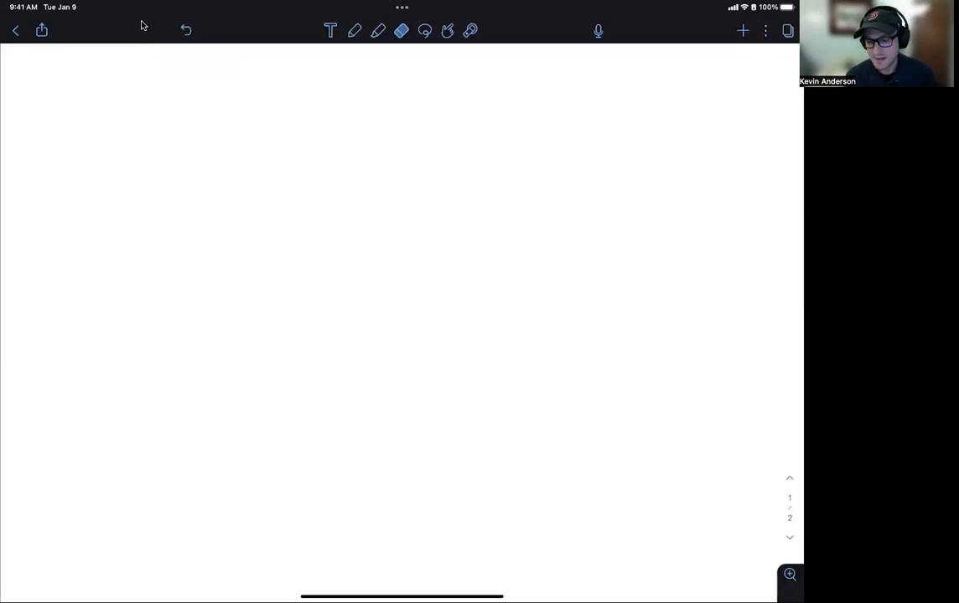
# Handwrite boxed 'grams' under 'mass', an arrow marked ×(1 mole/molar mass), and boxed 'moles'
pyautogui.click(354, 30)
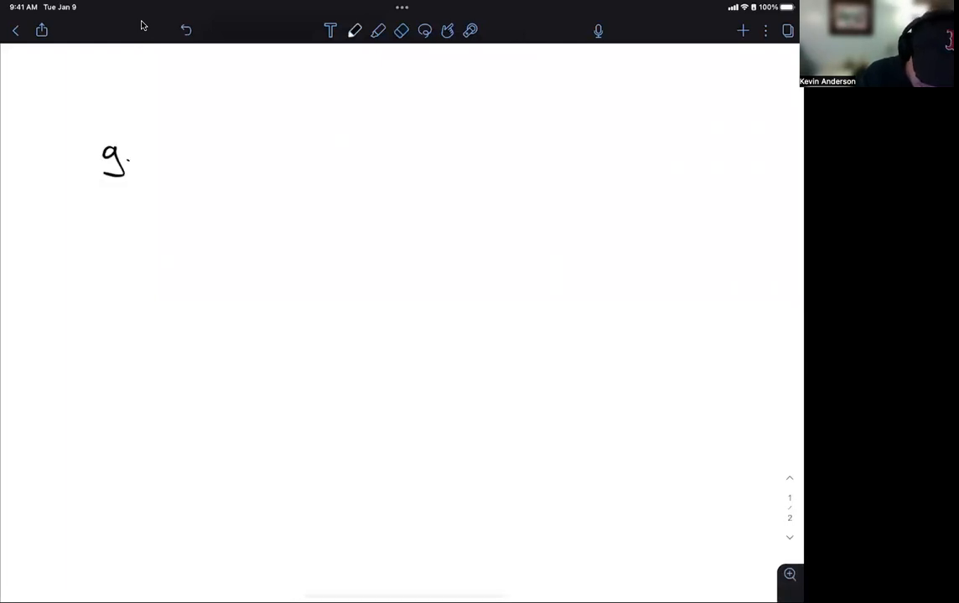
pyautogui.moveTo(130, 155); pyautogui.dragTo(188, 159)
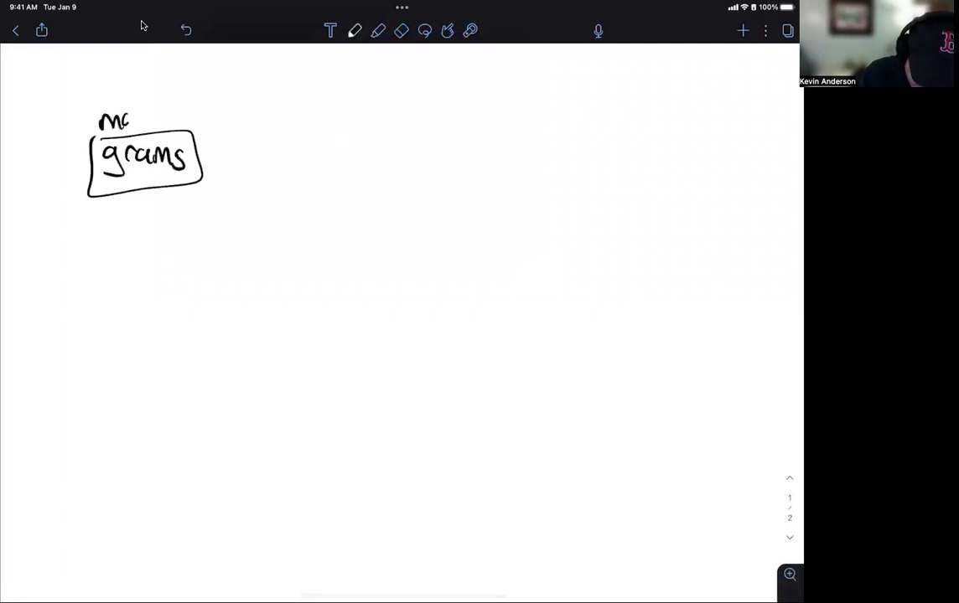
pyautogui.moveTo(214, 151); pyautogui.dragTo(350, 151)
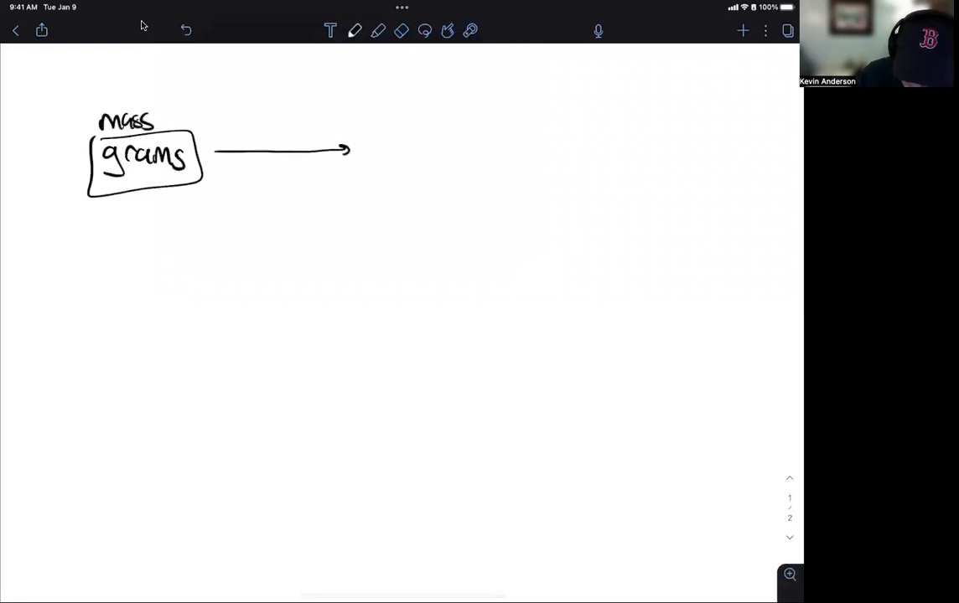
pyautogui.moveTo(389, 134); pyautogui.dragTo(461, 154)
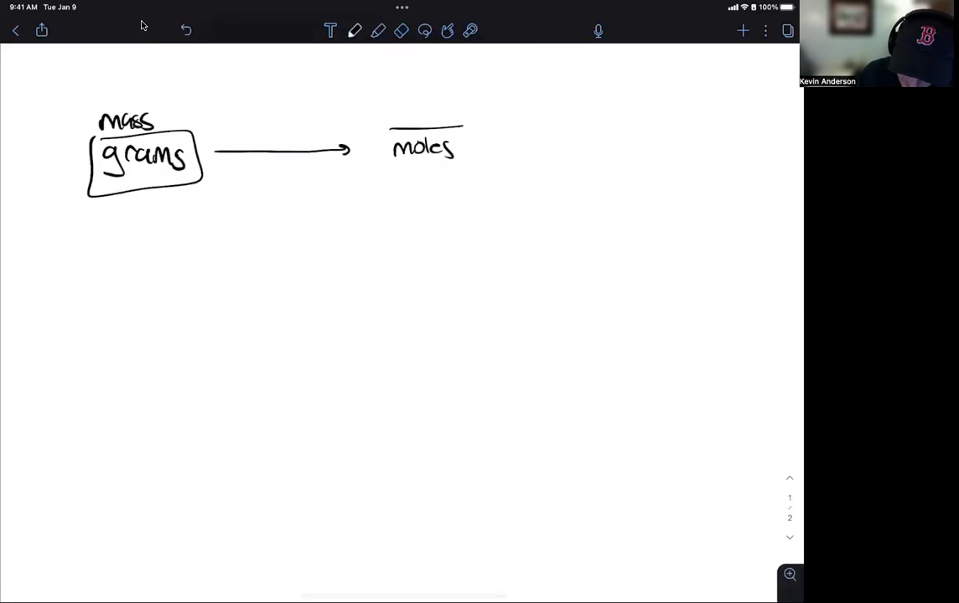
pyautogui.moveTo(388, 131); pyautogui.dragTo(466, 176)
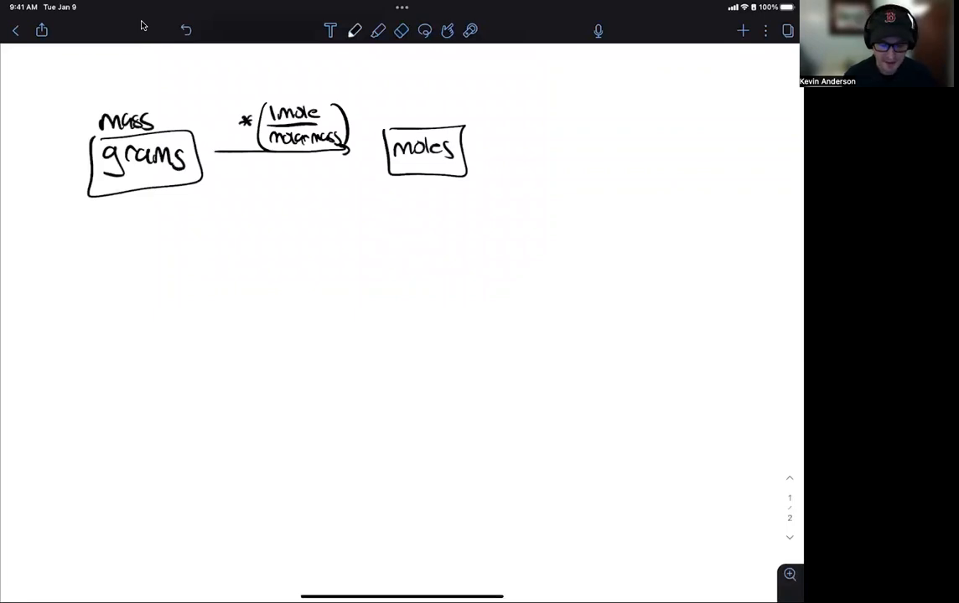
# Draw an arrow labelled ×(6.022×10²³/1 mole) to boxed 'molecules', then a downward arrow from it
pyautogui.moveTo(478, 148); pyautogui.dragTo(500, 148)
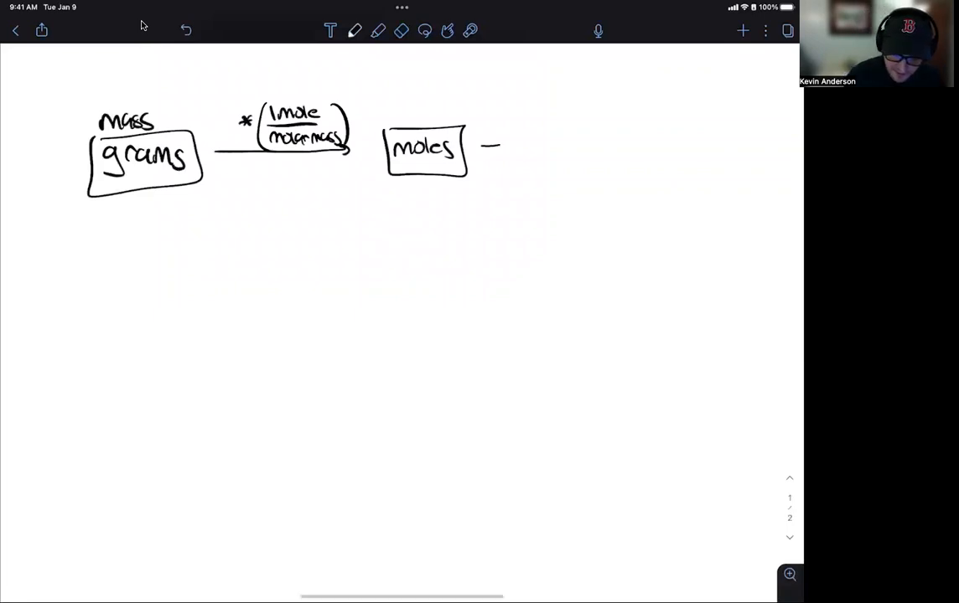
pyautogui.moveTo(483, 144); pyautogui.dragTo(583, 145)
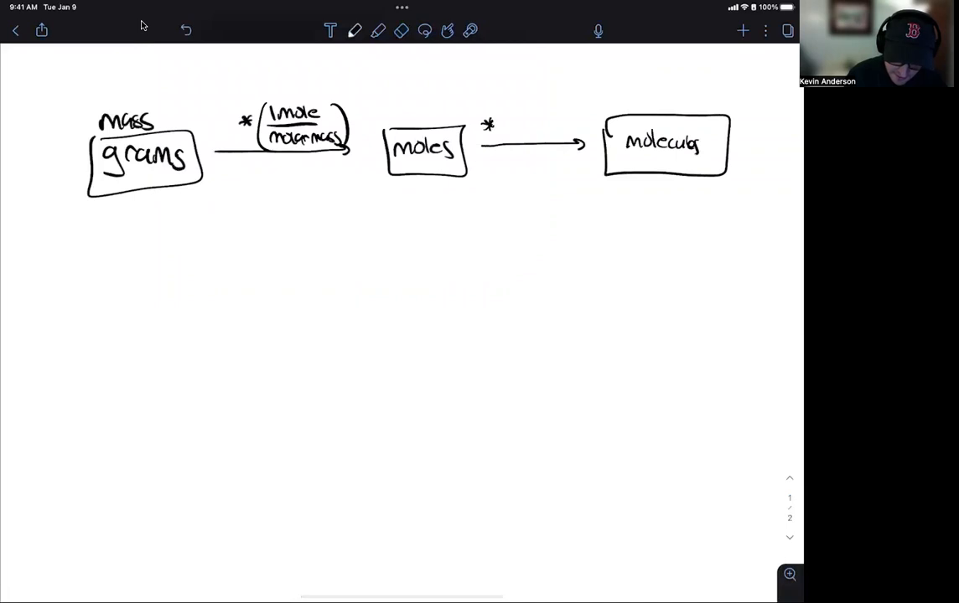
pyautogui.write('6.020')
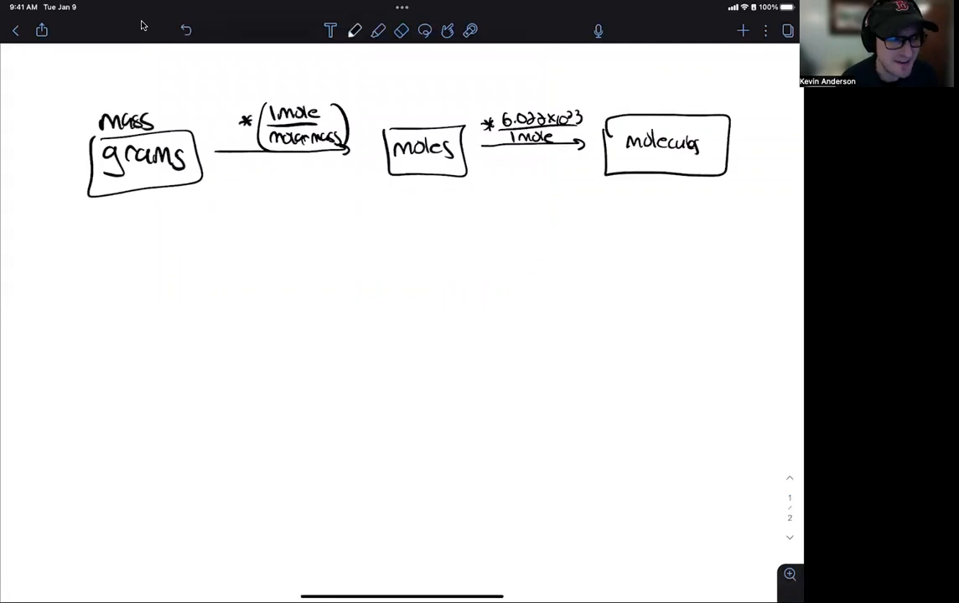
pyautogui.moveTo(645, 181); pyautogui.dragTo(646, 271)
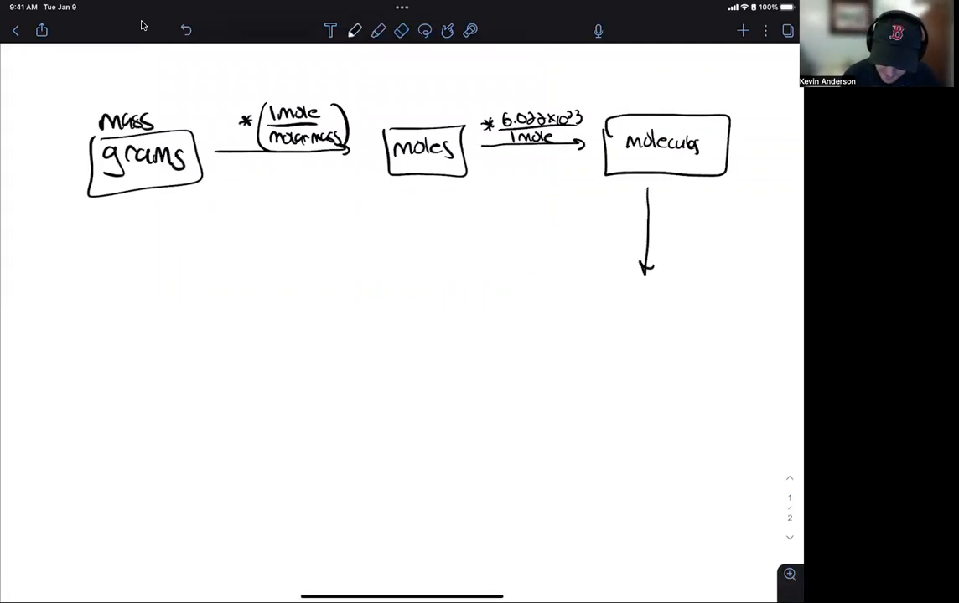
# Write boxed 'Atoms' under the arrow with a '× # atoms' note, and '20 grams' below
pyautogui.write('Atoms')
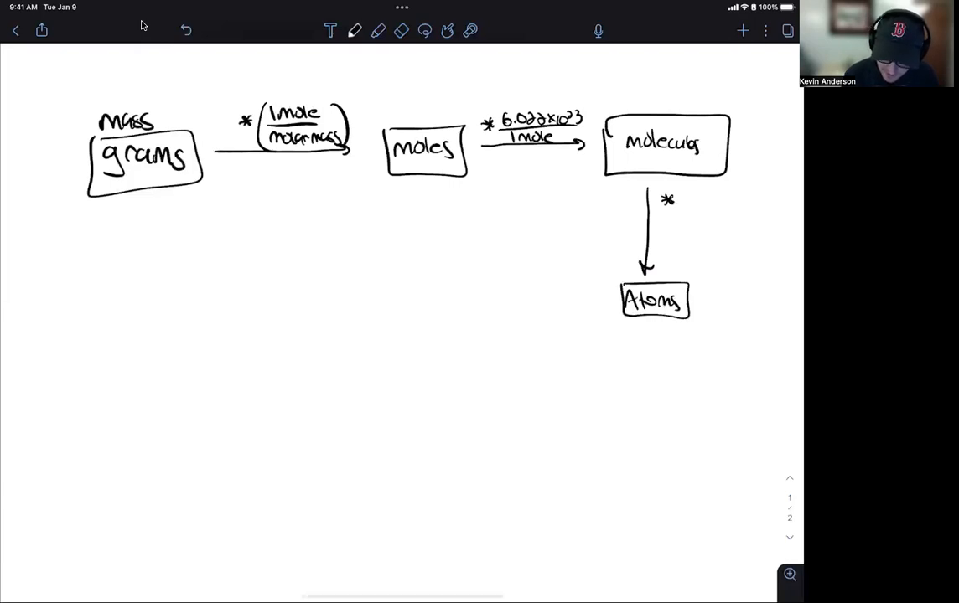
pyautogui.write('#a')
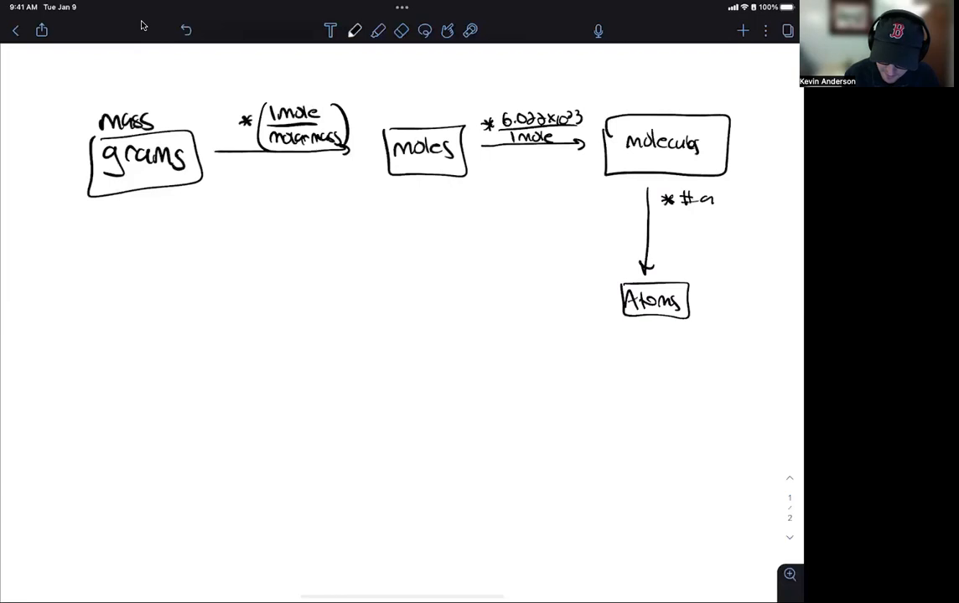
pyautogui.write('atoms')
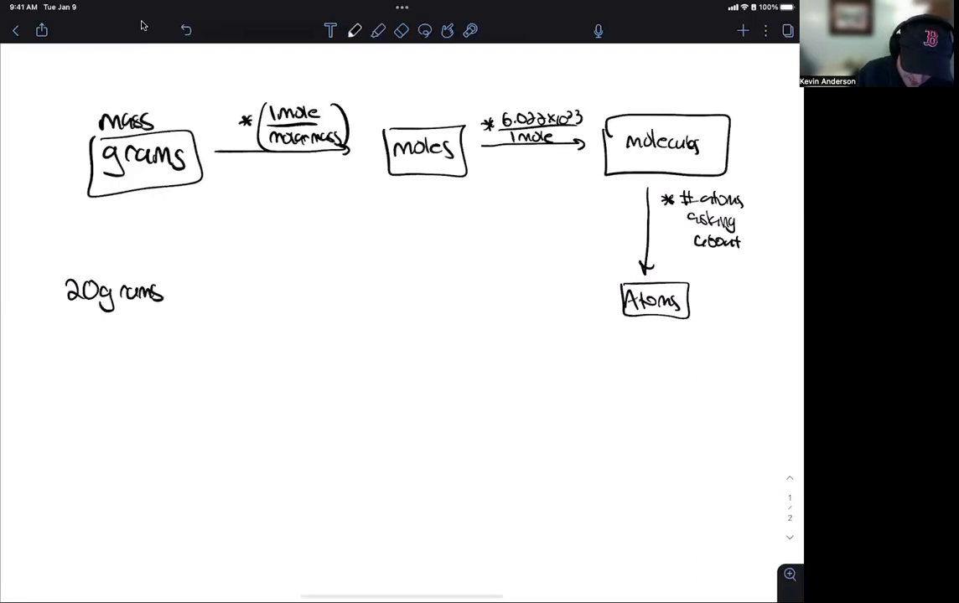
# Write 20 grams CO2 · (1 mole CO2/44 g CO2) · (6.022×10²³/1 mole) with empty parentheses
pyautogui.write('CO2')
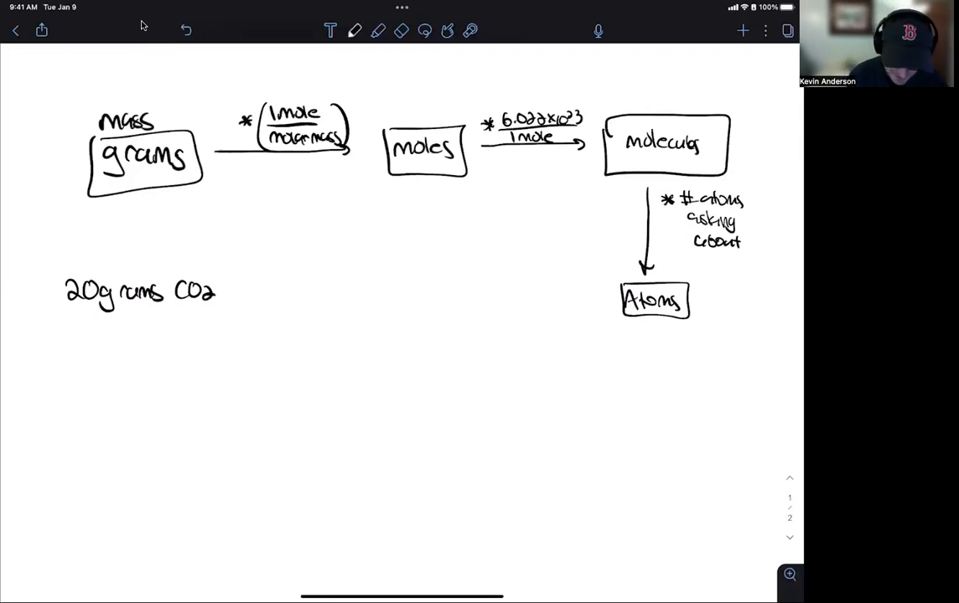
pyautogui.click(231, 291)
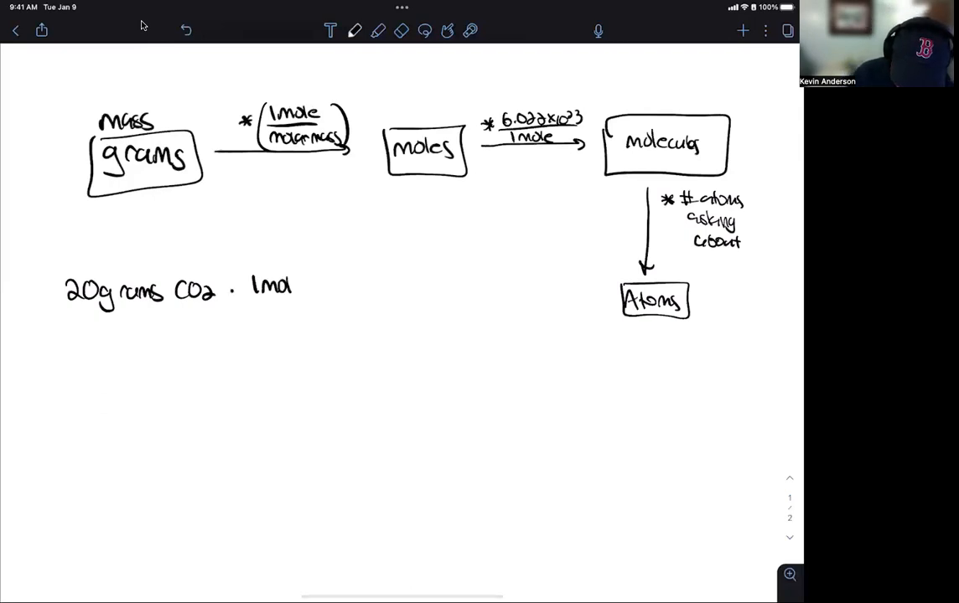
pyautogui.moveTo(251, 298); pyautogui.dragTo(339, 285)
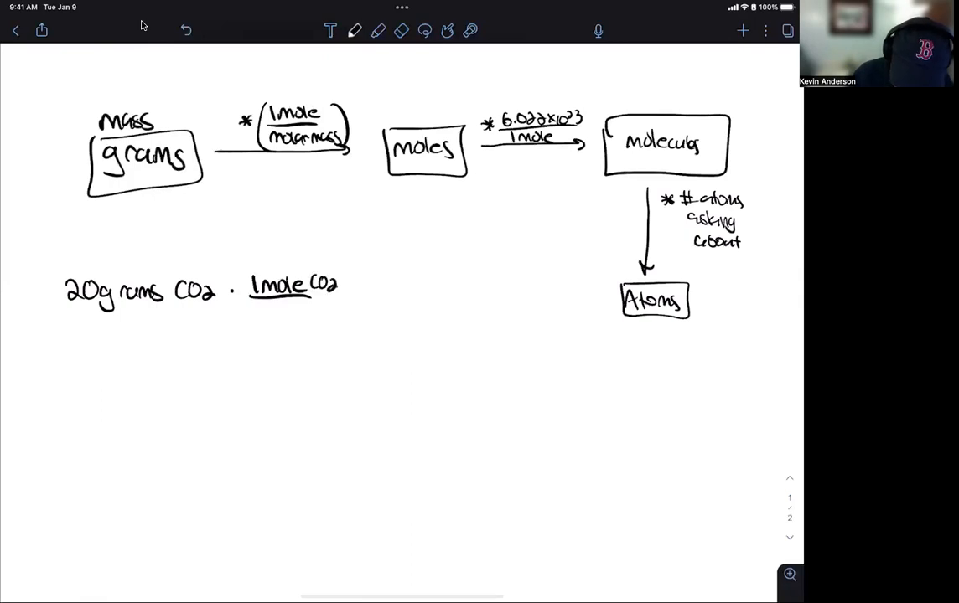
pyautogui.write('44')
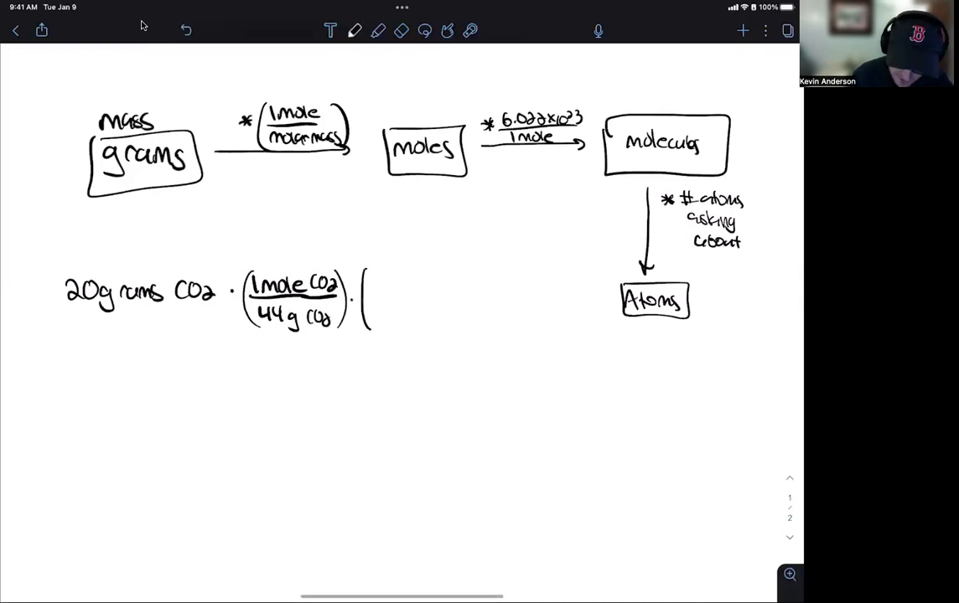
pyautogui.write('6.0')
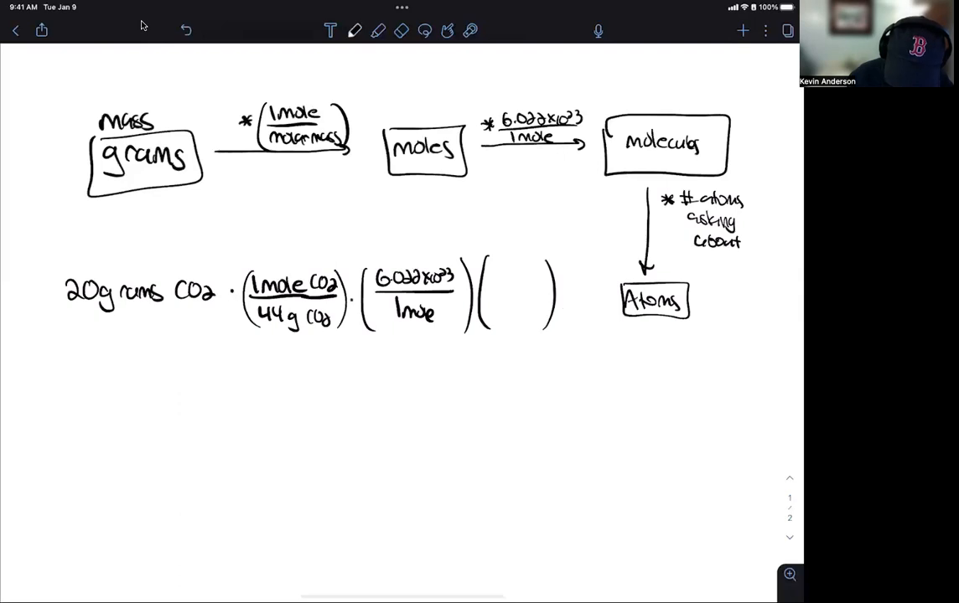
# Fill the last factor as 1 C atom / 1 molecule, label the Avogadro term 'molecules', and add '='
pyautogui.moveTo(492, 295); pyautogui.dragTo(553, 293)
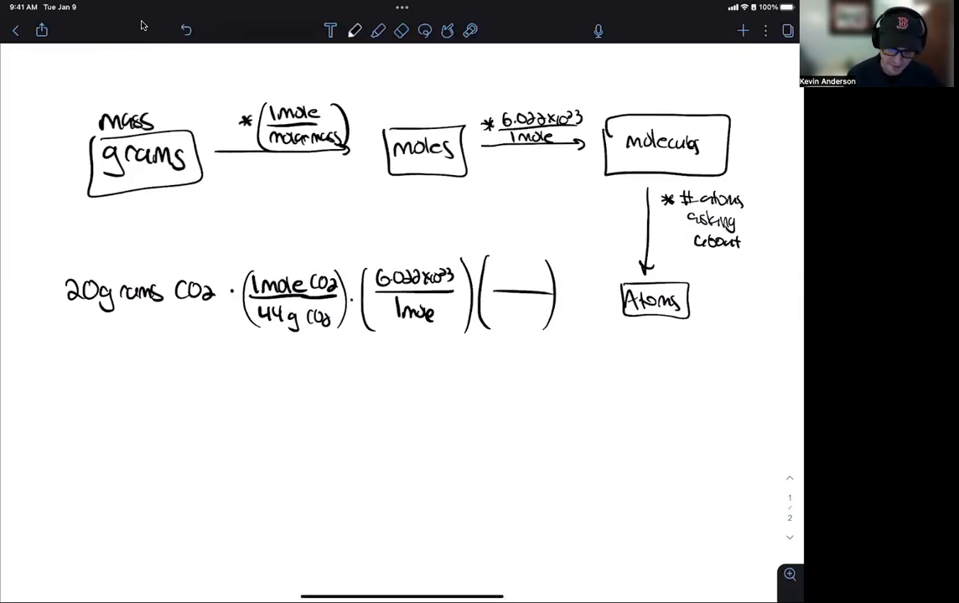
pyautogui.write('1 Cal')
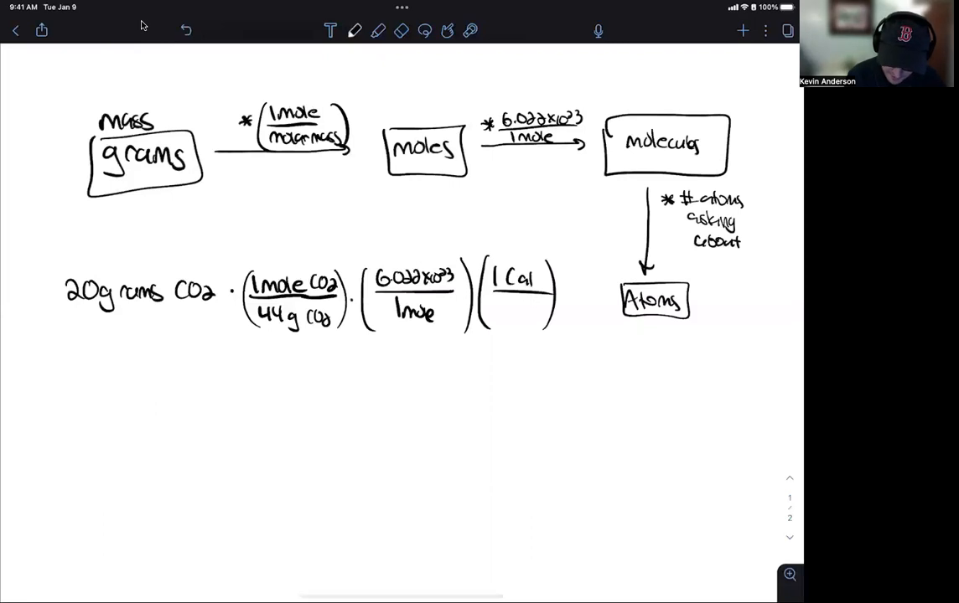
pyautogui.write('atom')
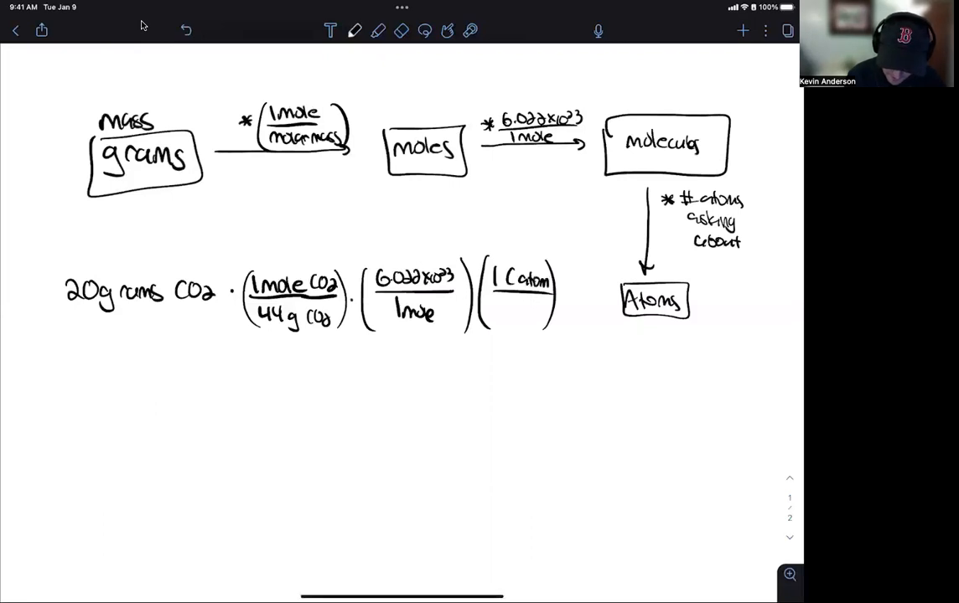
pyautogui.write('1molecule')
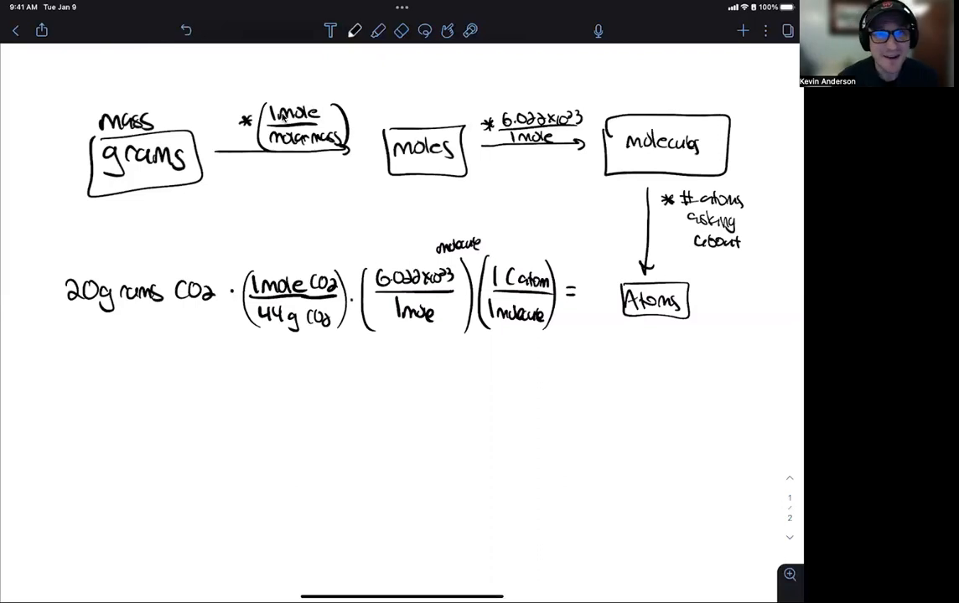
pyautogui.moveTo(489, 34)
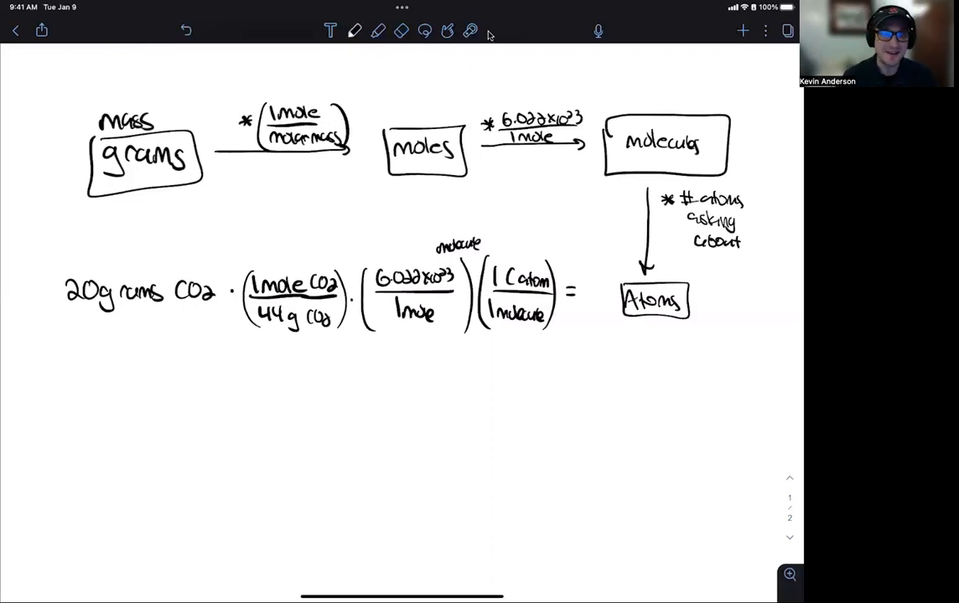